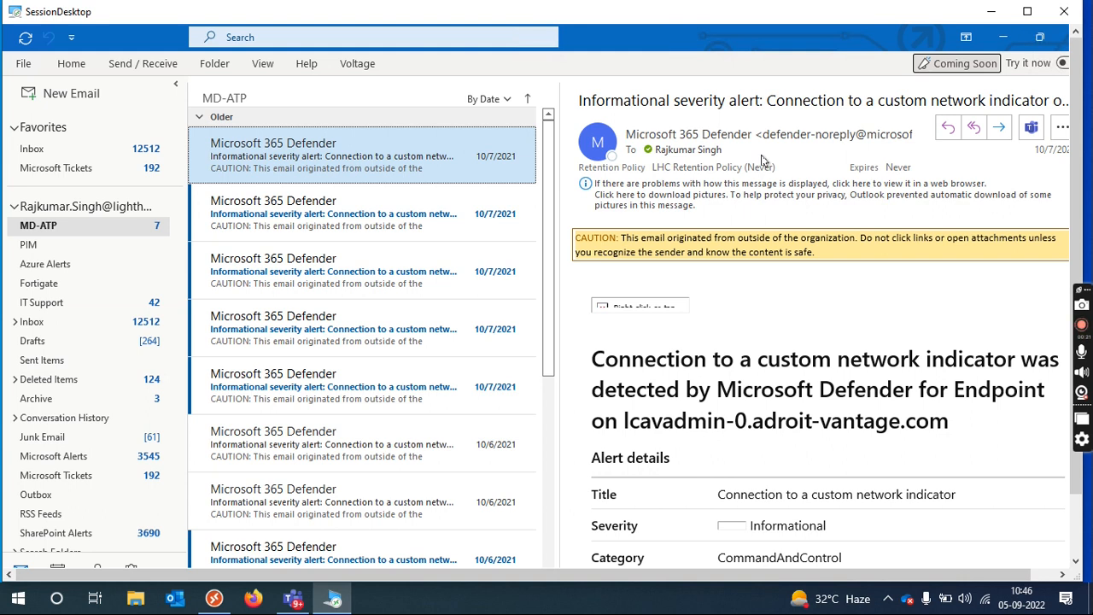
mouse_move(543, 151)
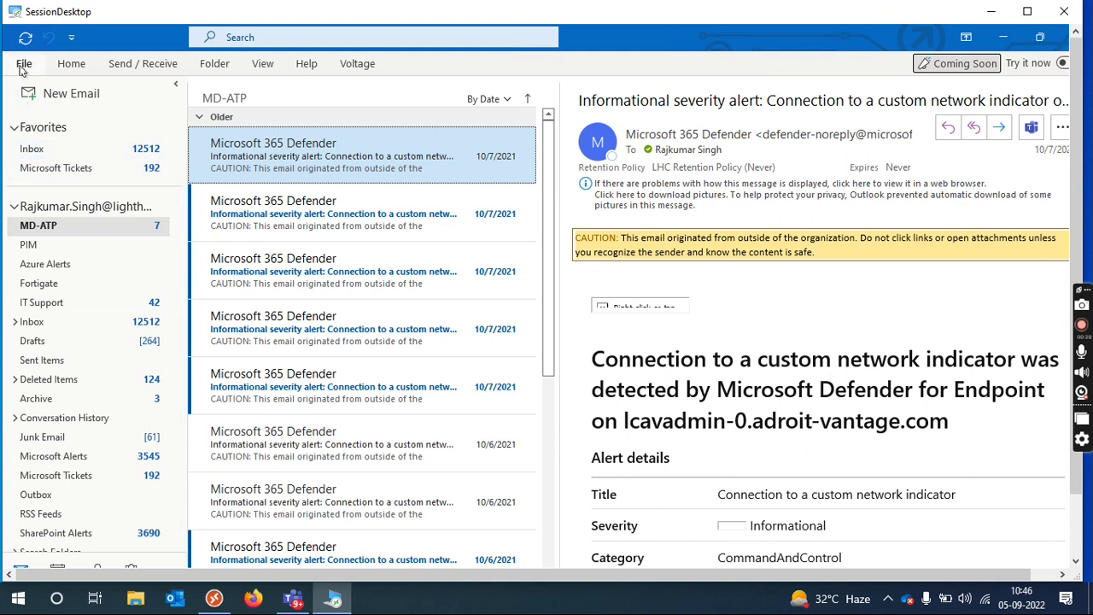
Launch Mailbox Cleanup from the File Info page's Mailbox Settings tools.
click(27, 63)
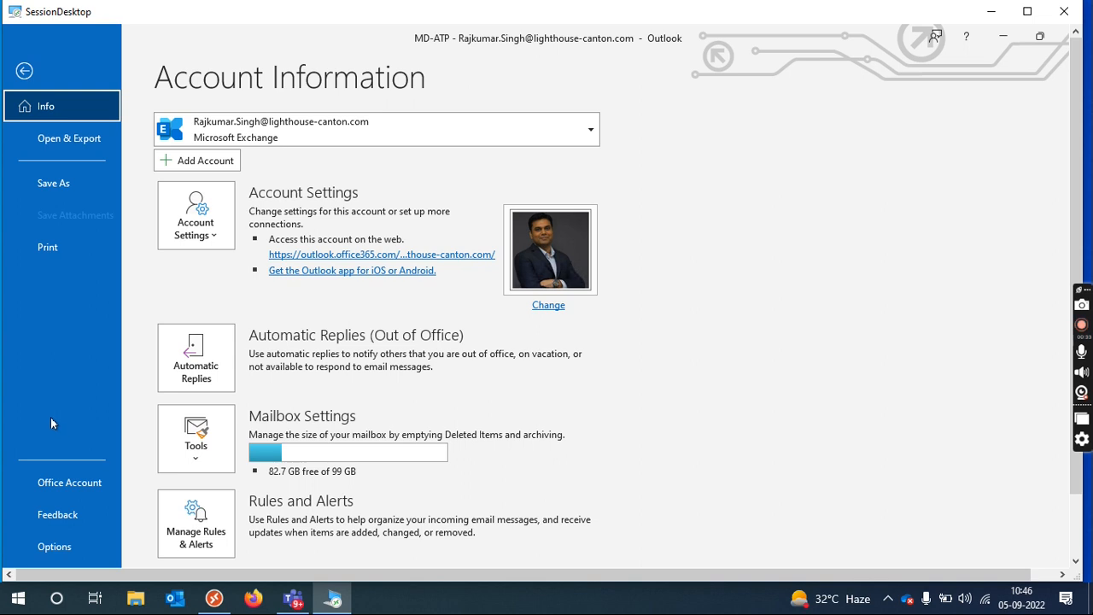
click(195, 439)
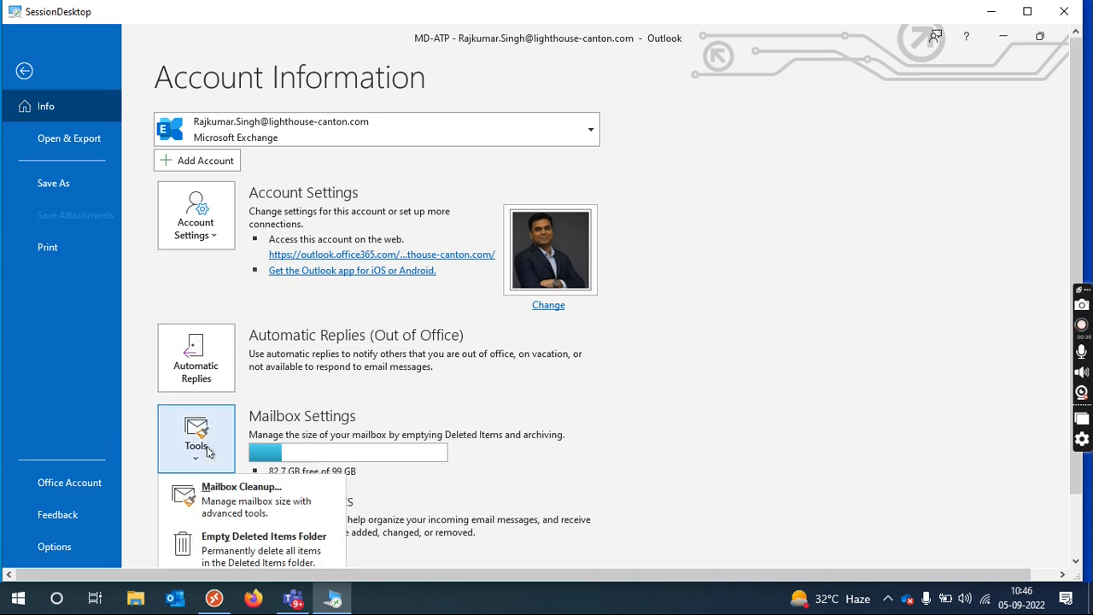
mouse_move(246, 499)
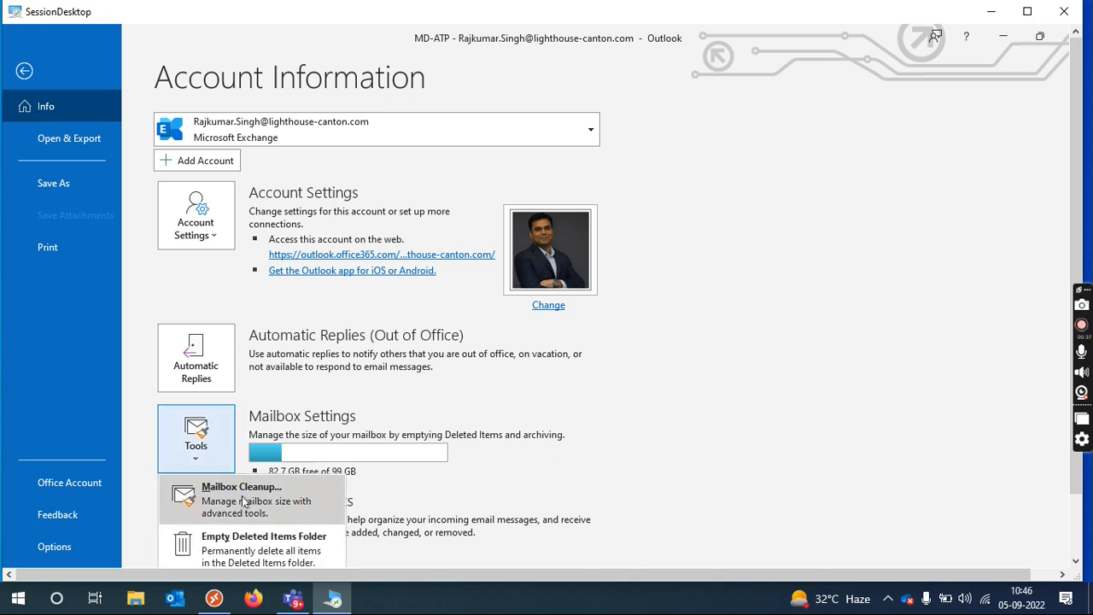
click(242, 499)
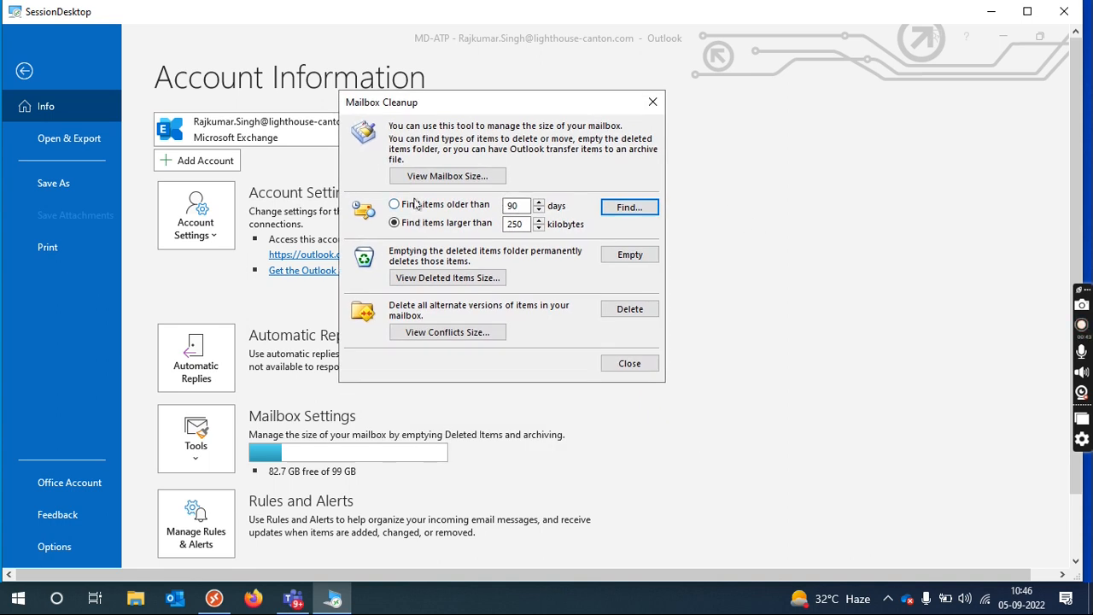
Set older-than to 365 days, then find items larger than 9000 KB.
click(393, 205)
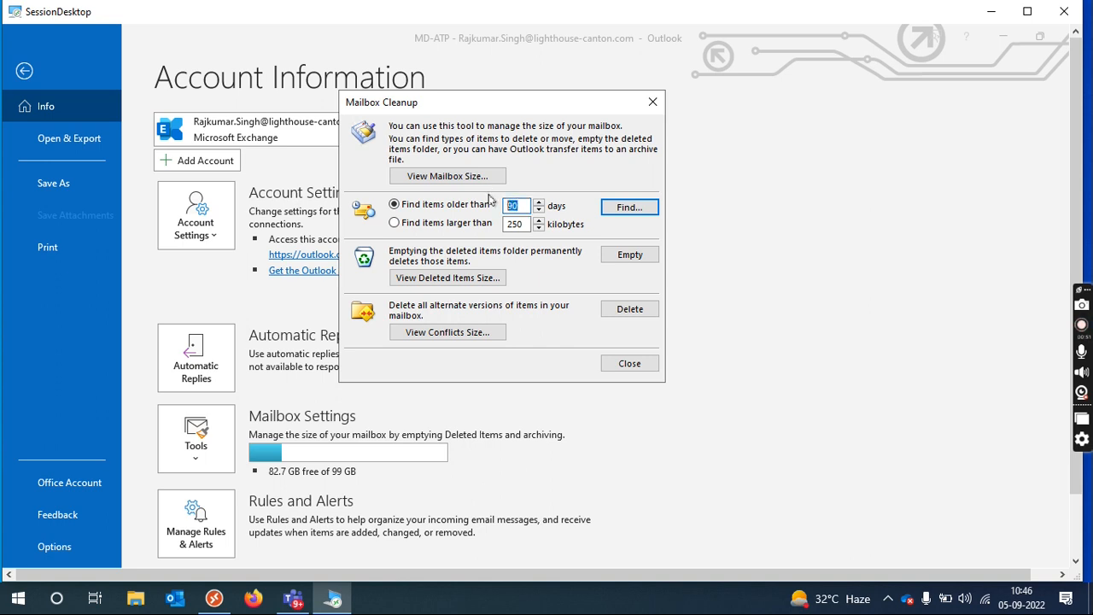
text(365)
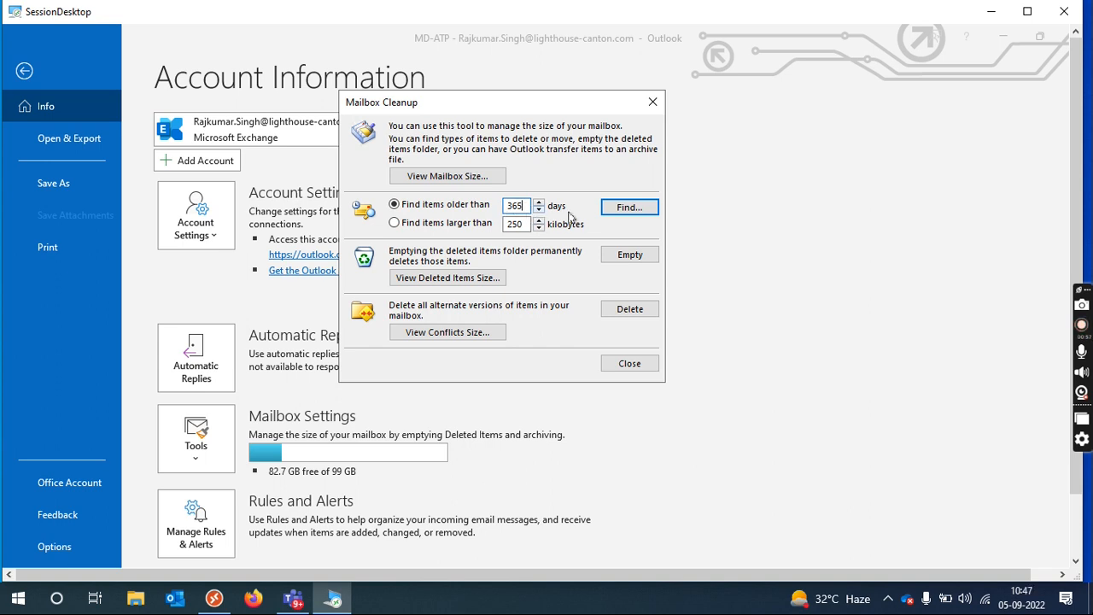
mouse_move(430, 202)
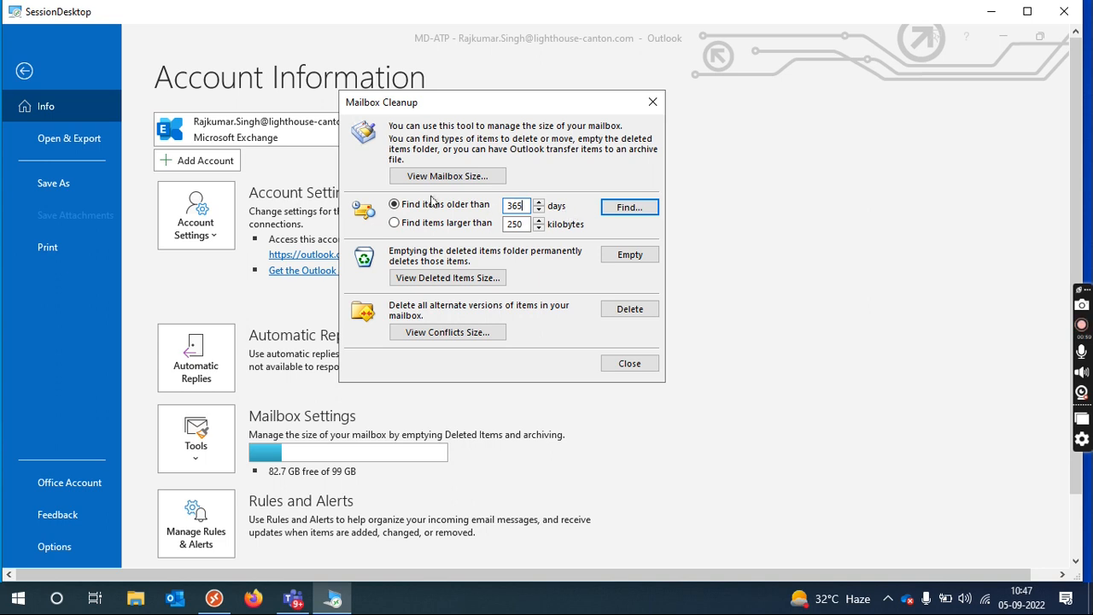
click(393, 222)
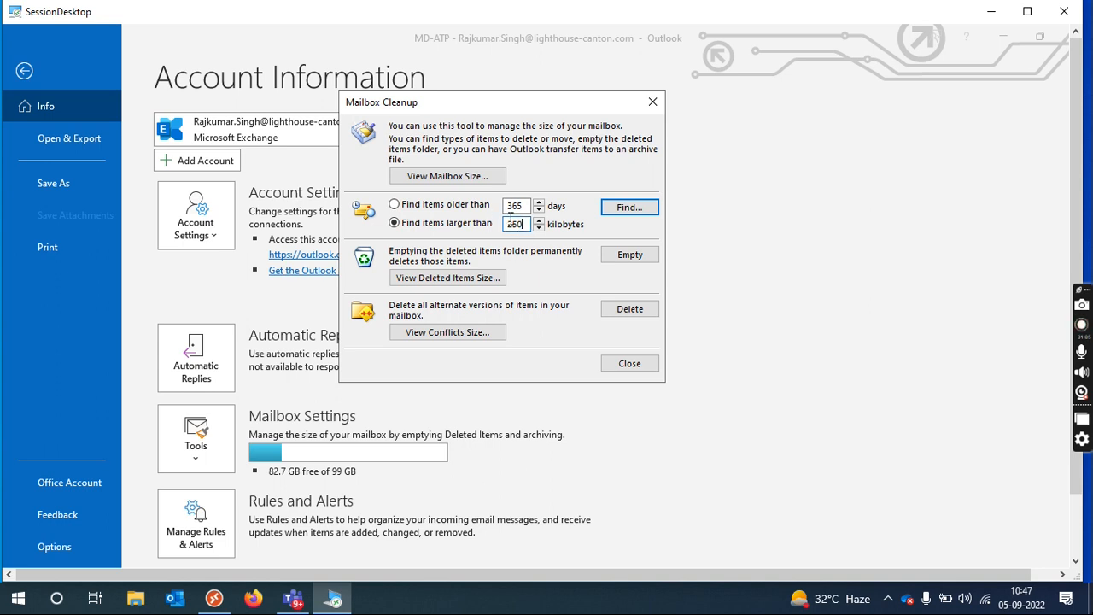
text(90)
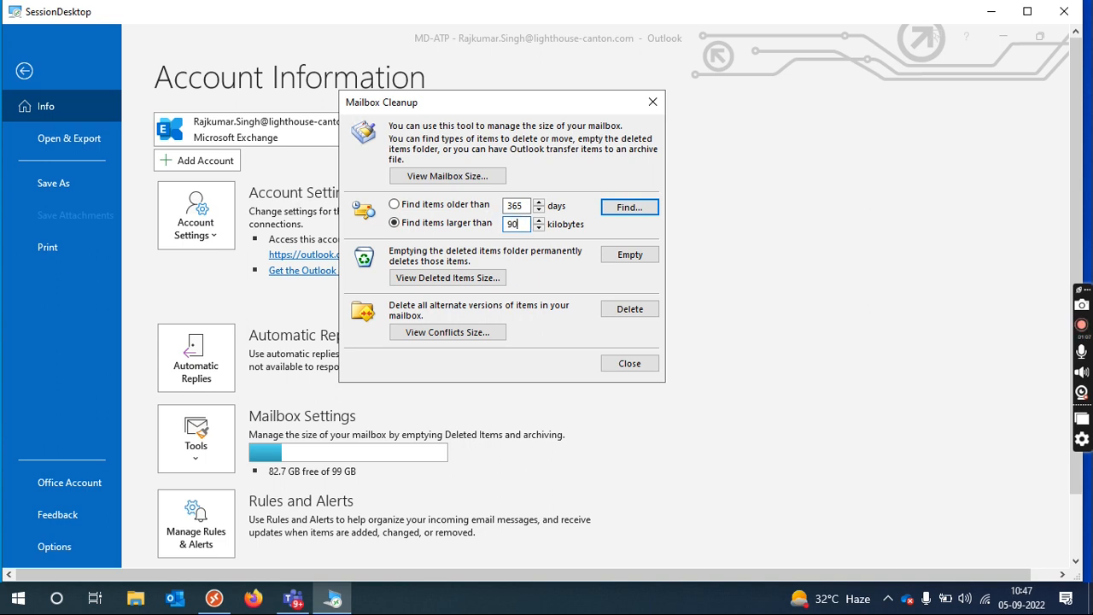
text(9000)
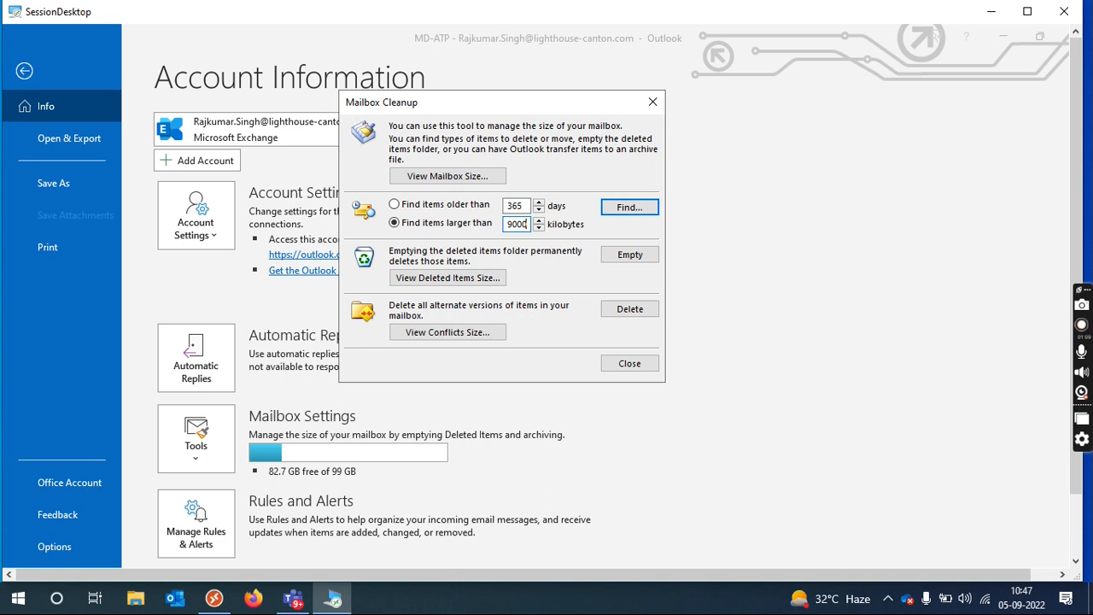
mouse_move(499, 239)
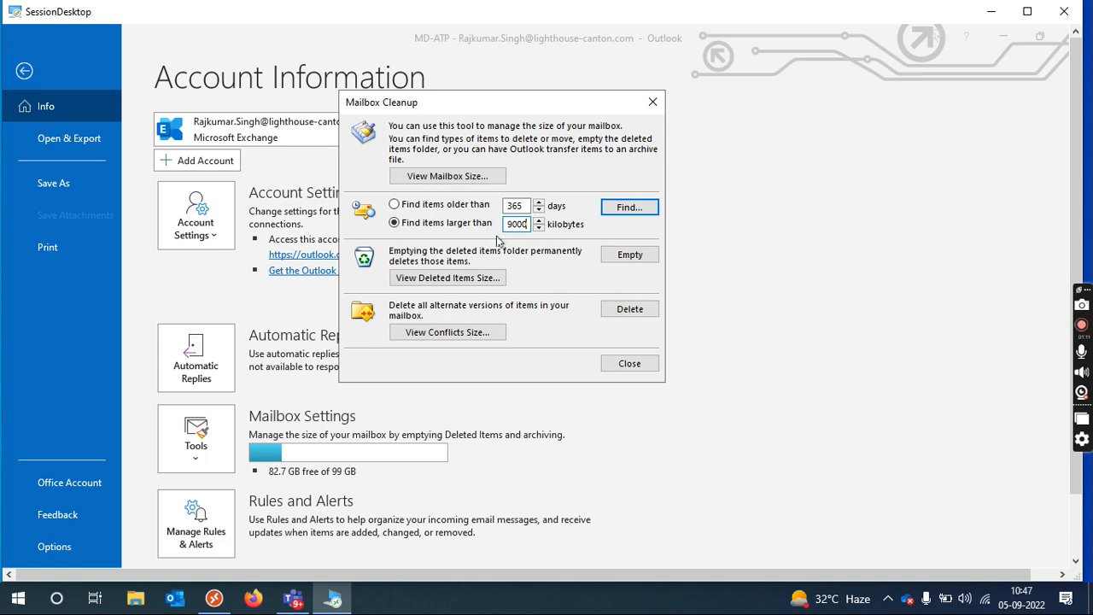
mouse_move(537, 244)
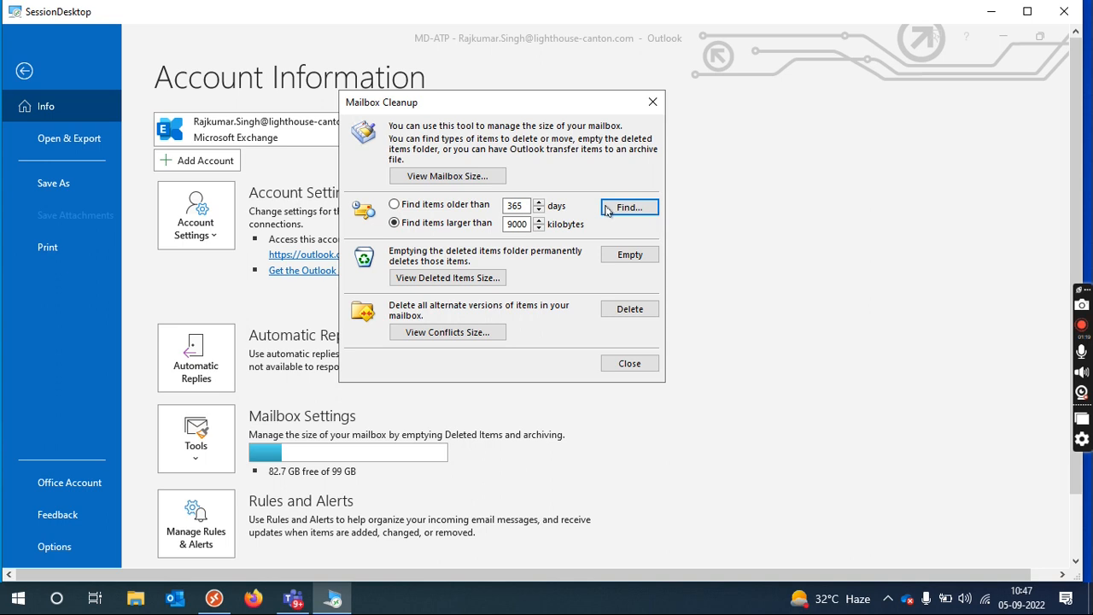
click(629, 206)
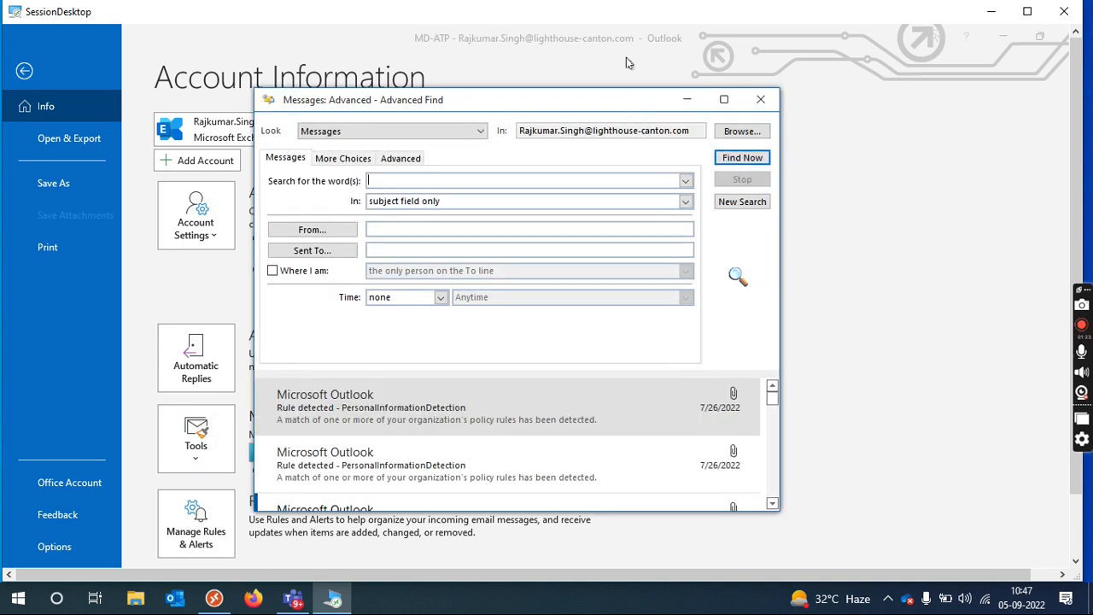
click(725, 99)
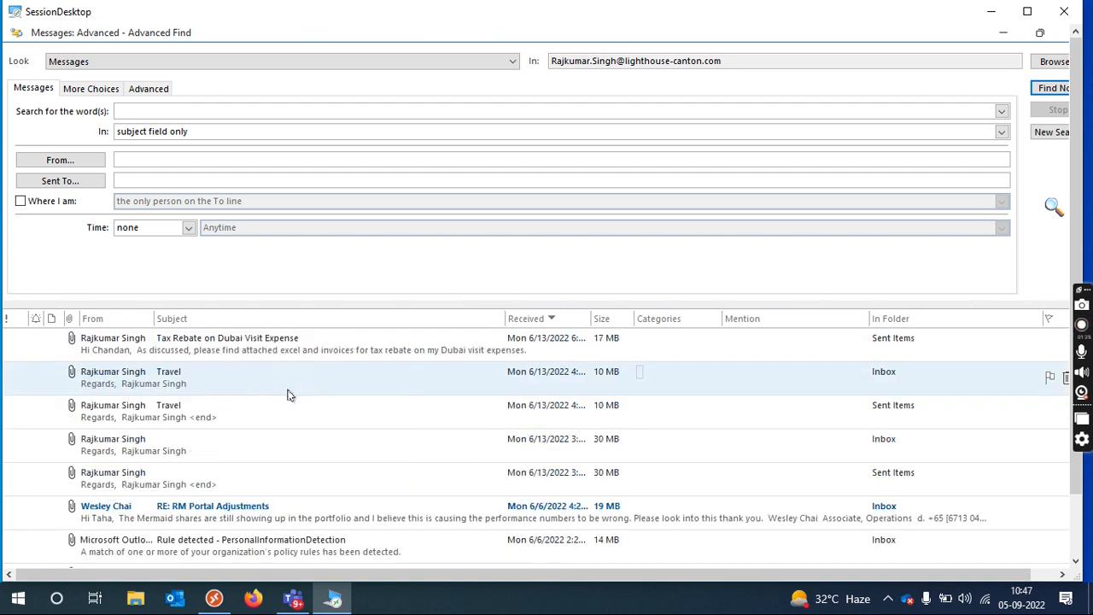
scroll(down, 3)
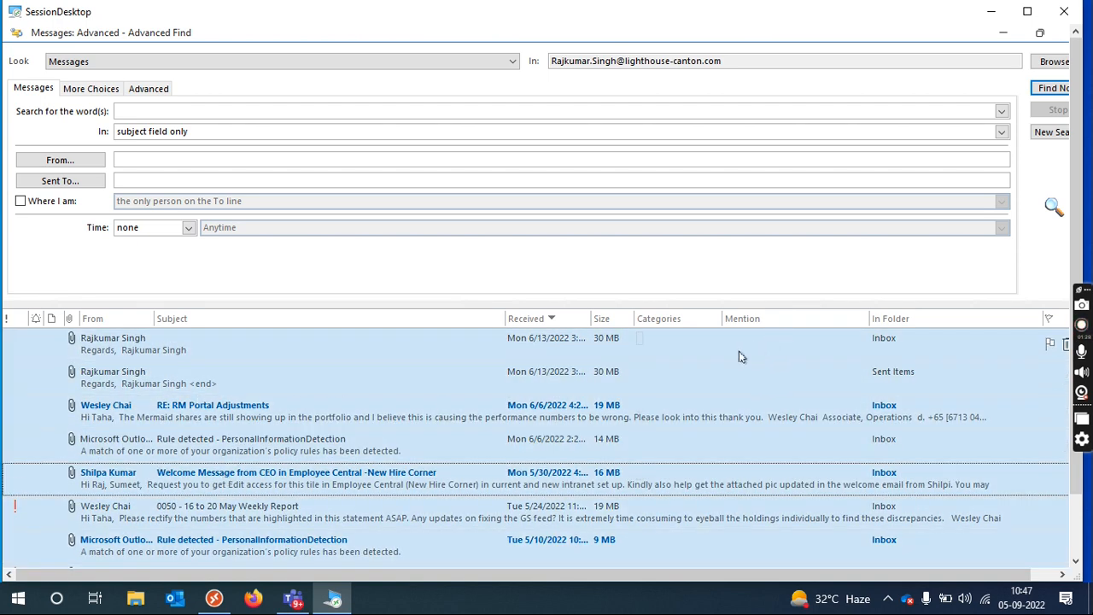
mouse_move(608, 277)
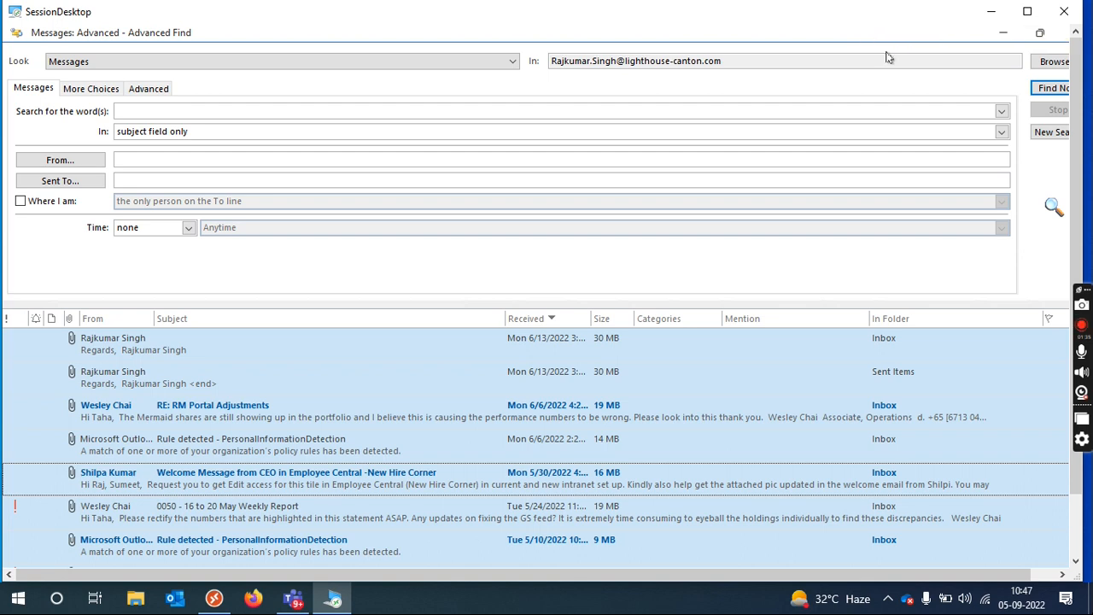
mouse_move(882, 95)
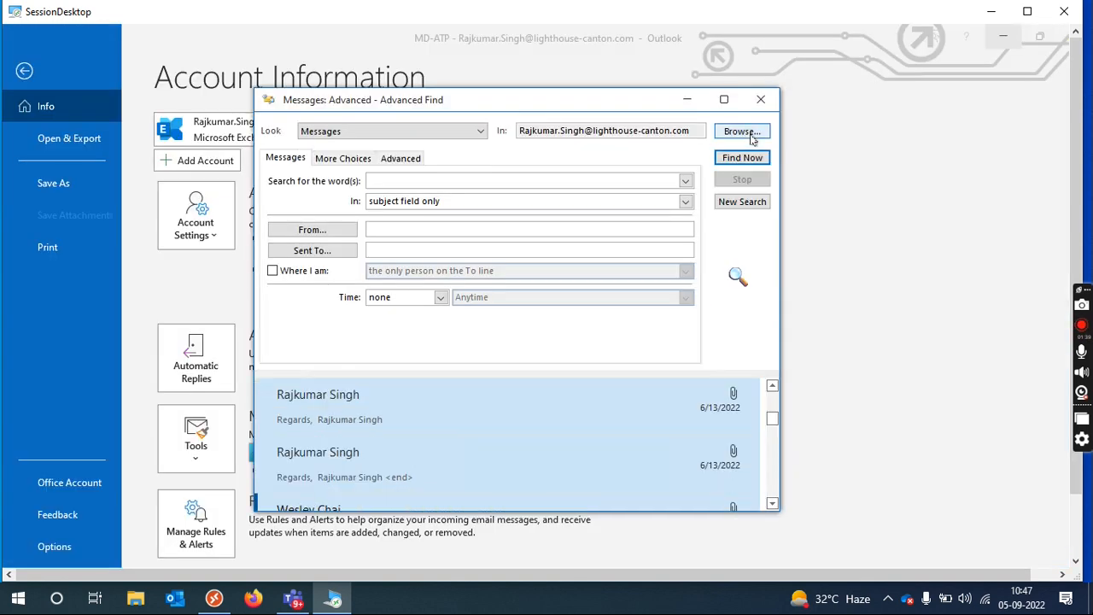
Extend the search to the PIM, Azure Alerts, Fortigate and other mailbox folders with subfolders.
click(741, 130)
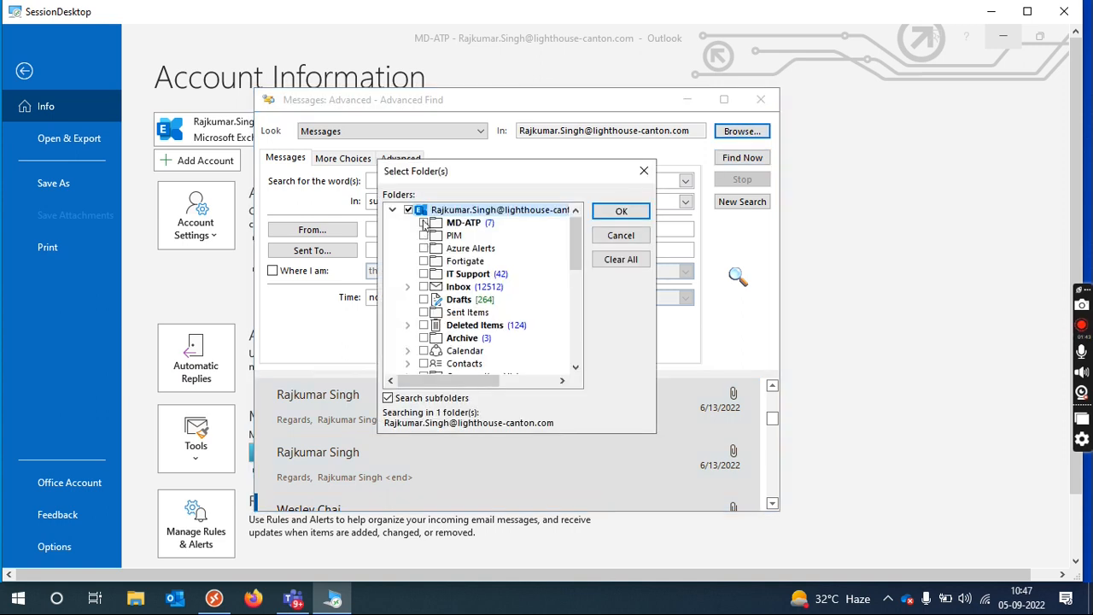
click(424, 235)
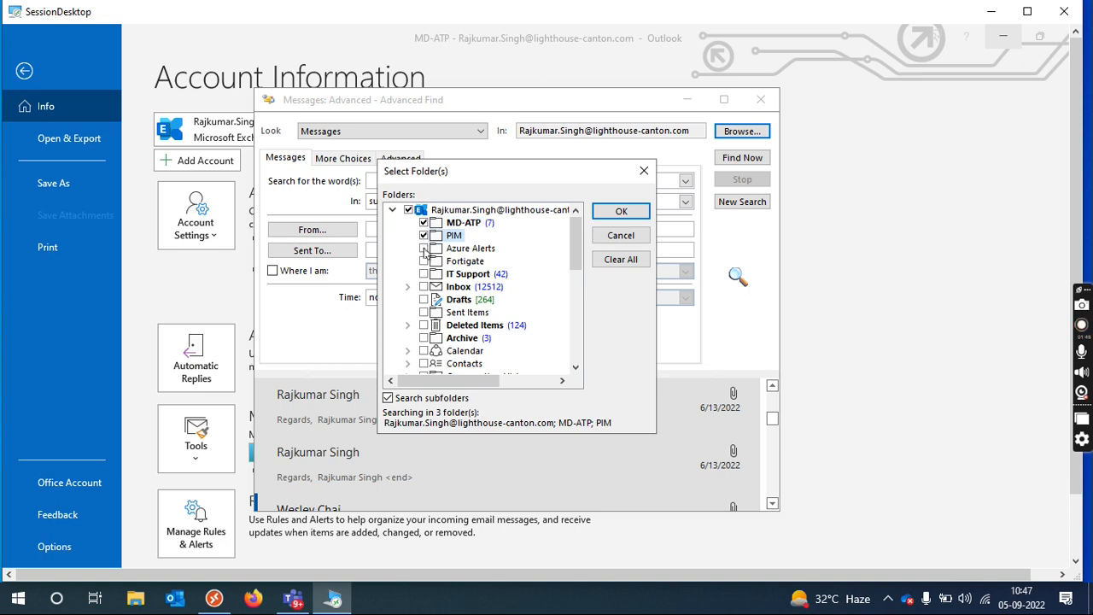
click(424, 248)
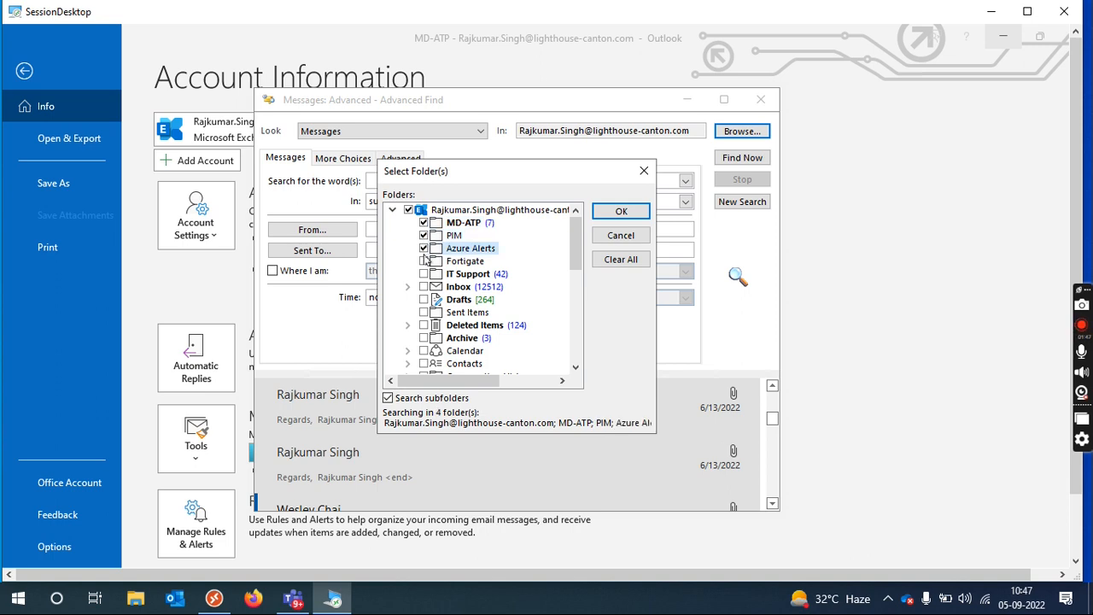
click(424, 260)
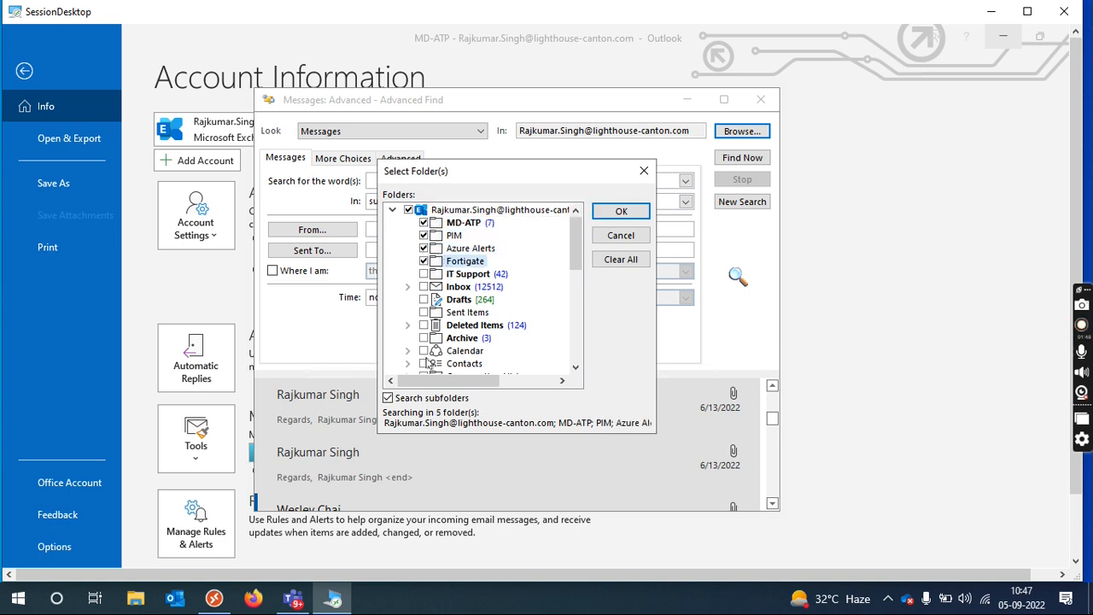
click(424, 325)
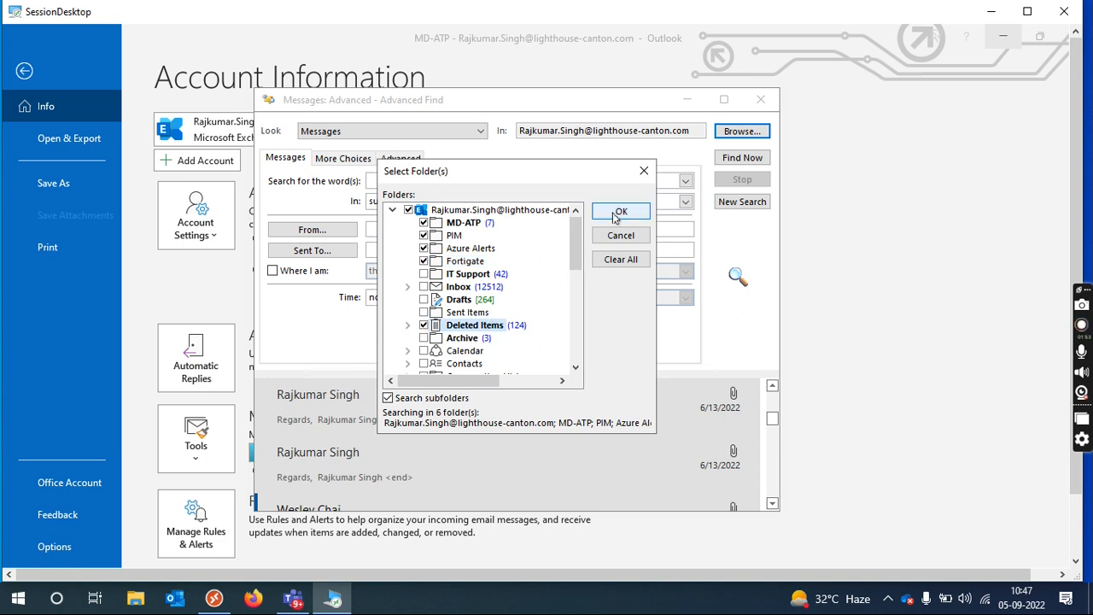
click(622, 212)
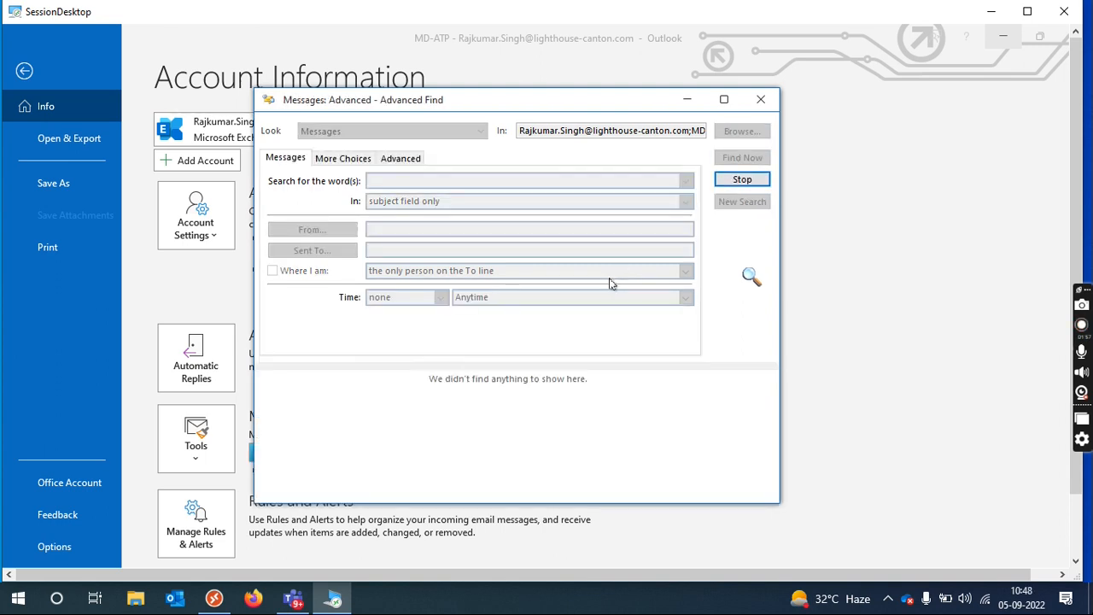
Run Find Now across the folders and select the resulting large messages for deletion.
click(741, 157)
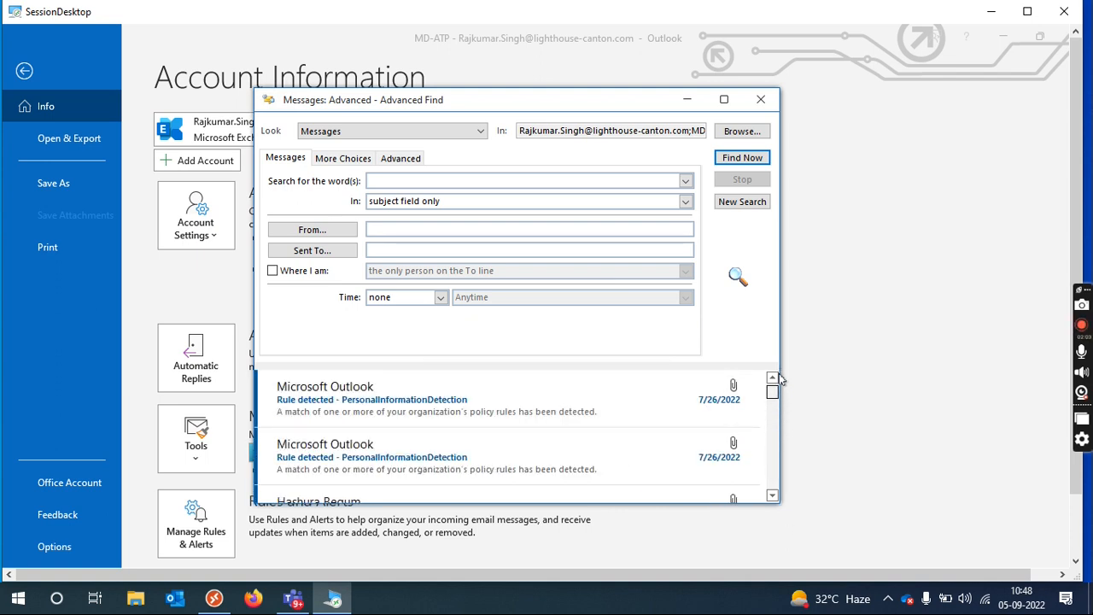
click(389, 451)
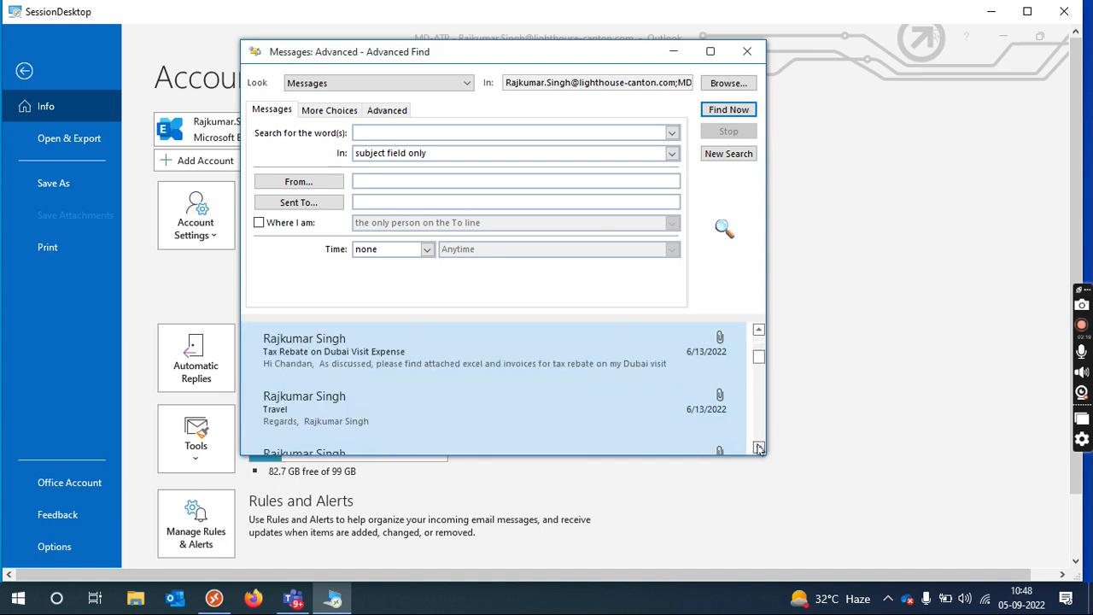
scroll(down, 3)
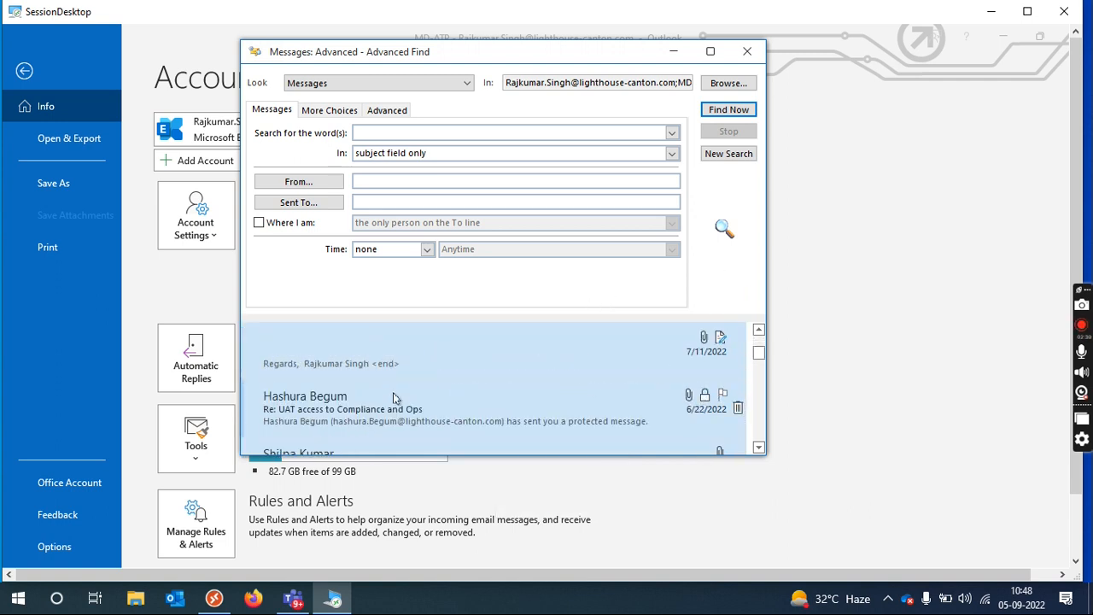
scroll(down, 3)
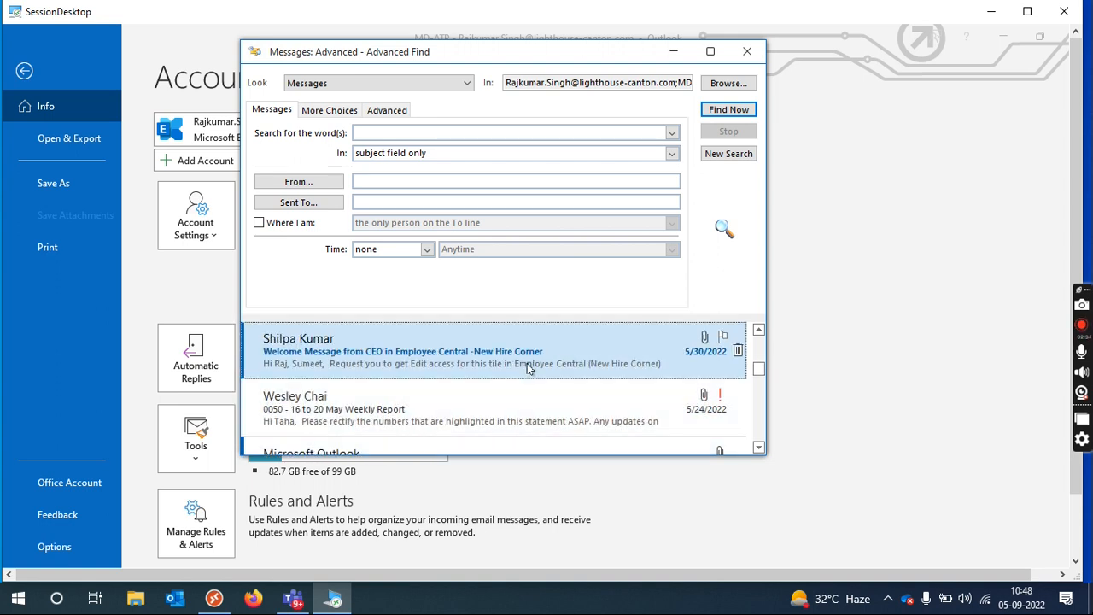
mouse_move(340, 363)
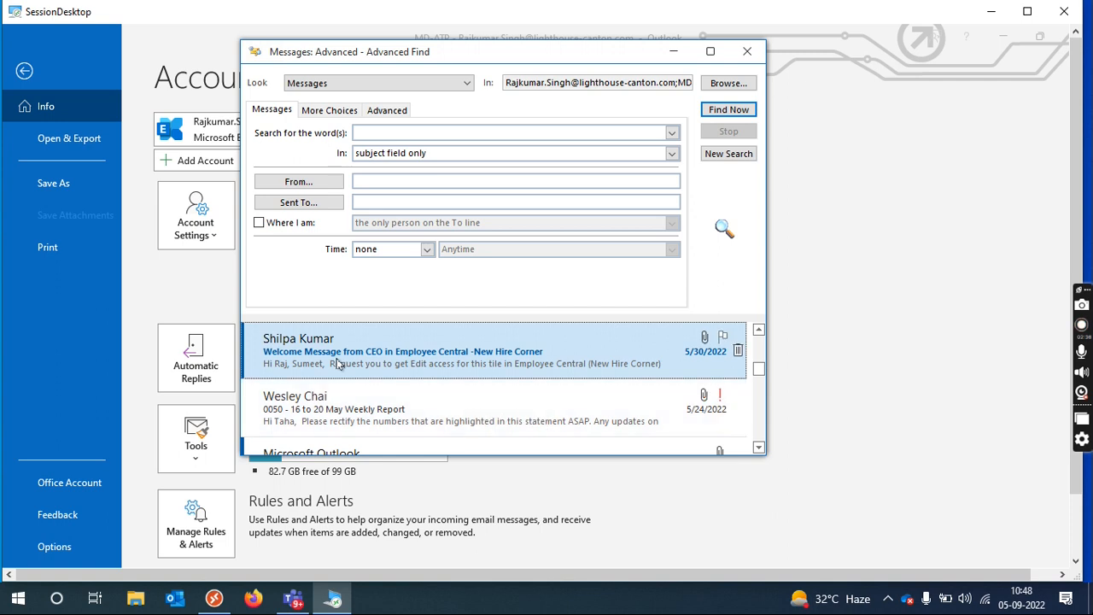
right_click(338, 352)
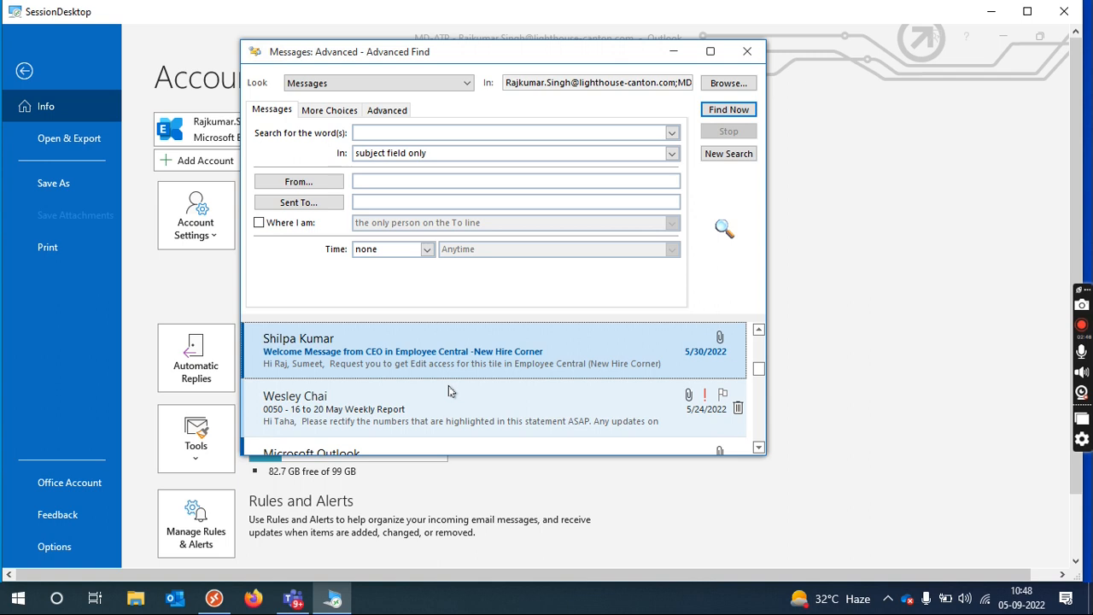
mouse_move(323, 354)
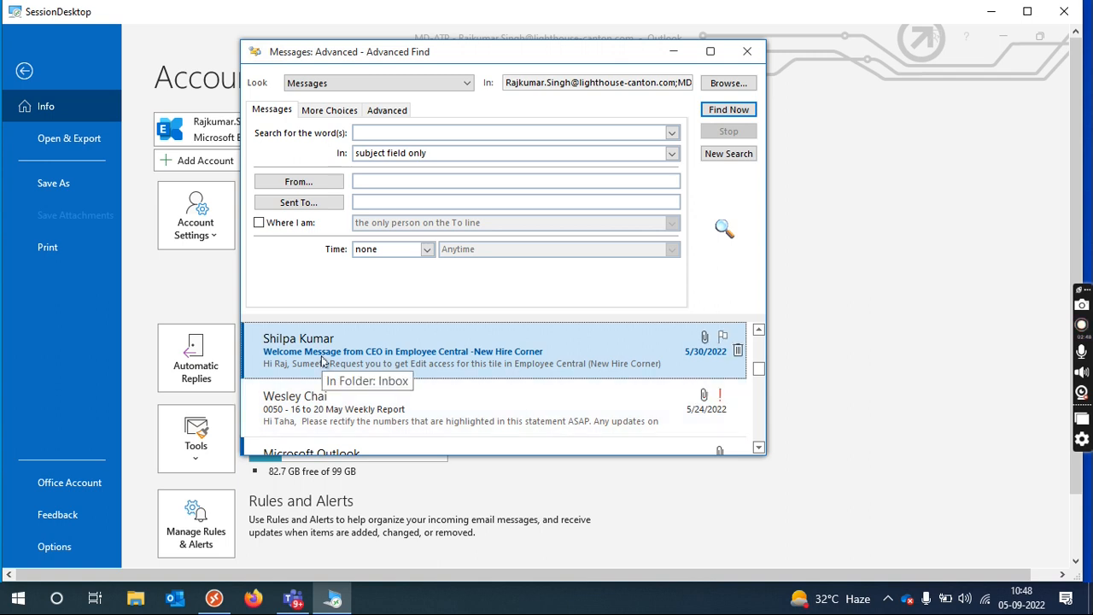
mouse_move(454, 291)
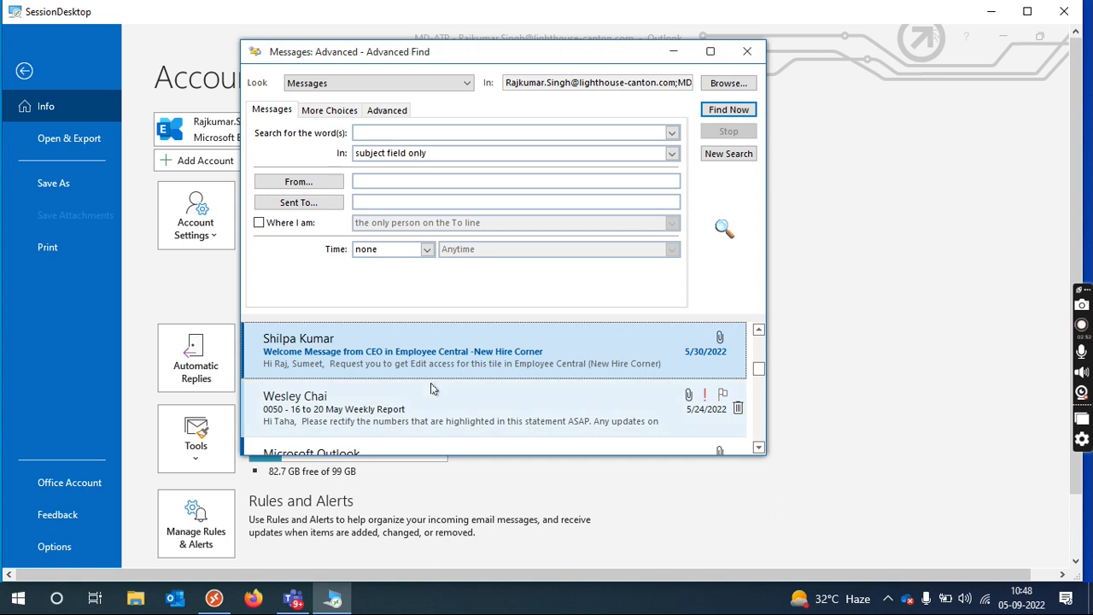
mouse_move(403, 388)
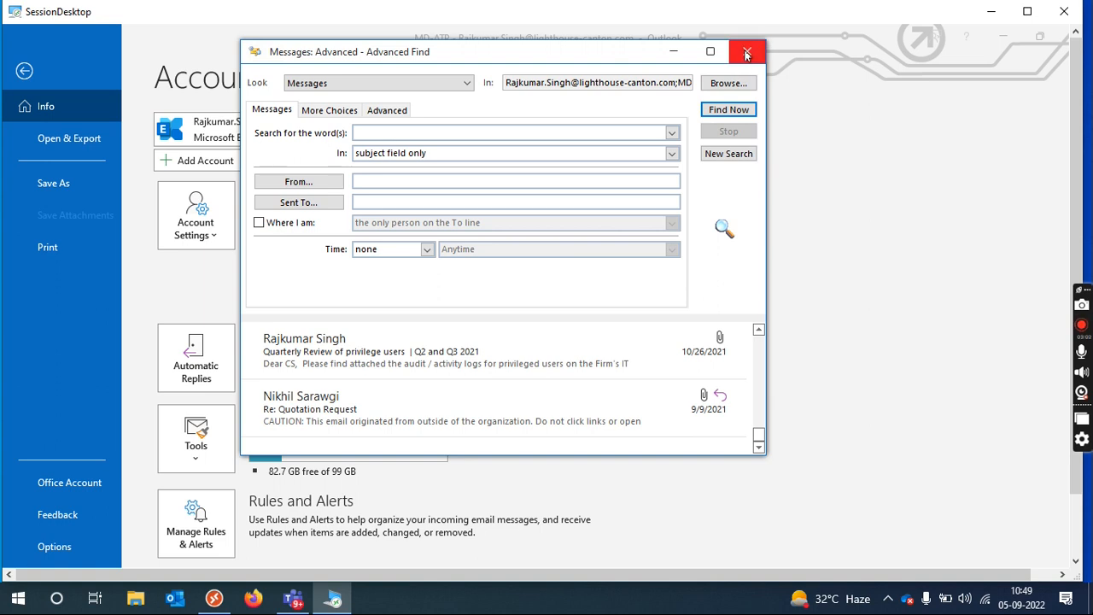
mouse_move(745, 51)
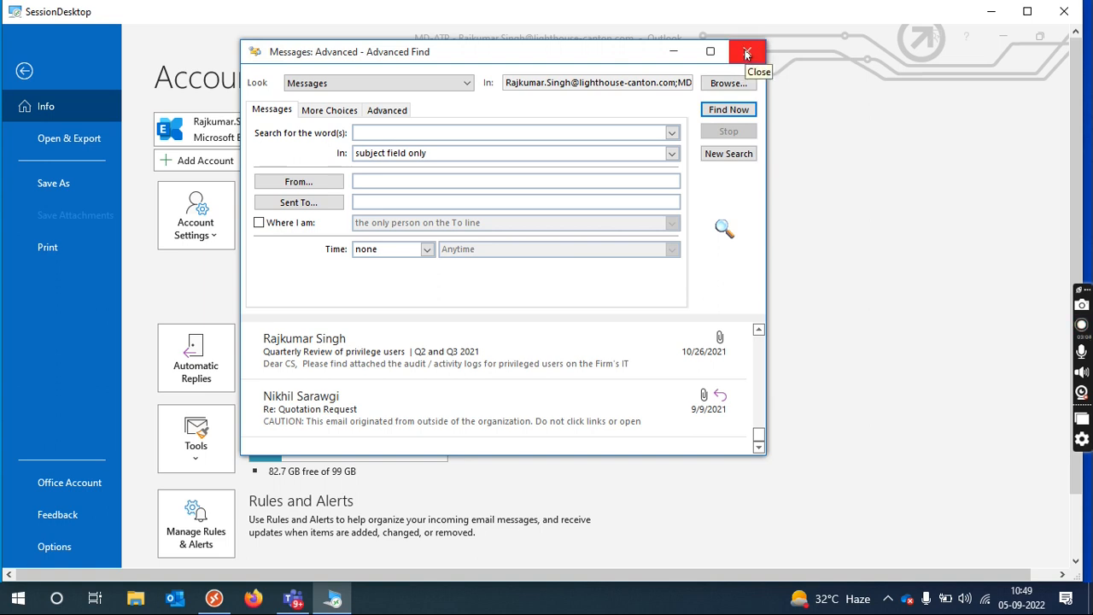
Close Advanced Find and reopen Mailbox Cleanup from Mailbox Settings.
click(745, 51)
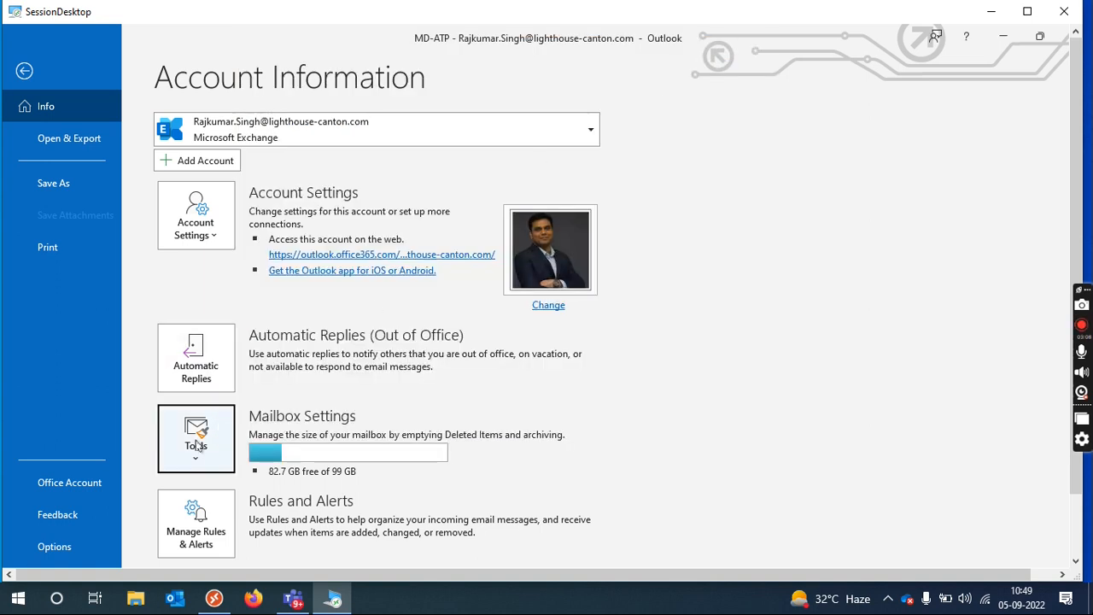
click(195, 437)
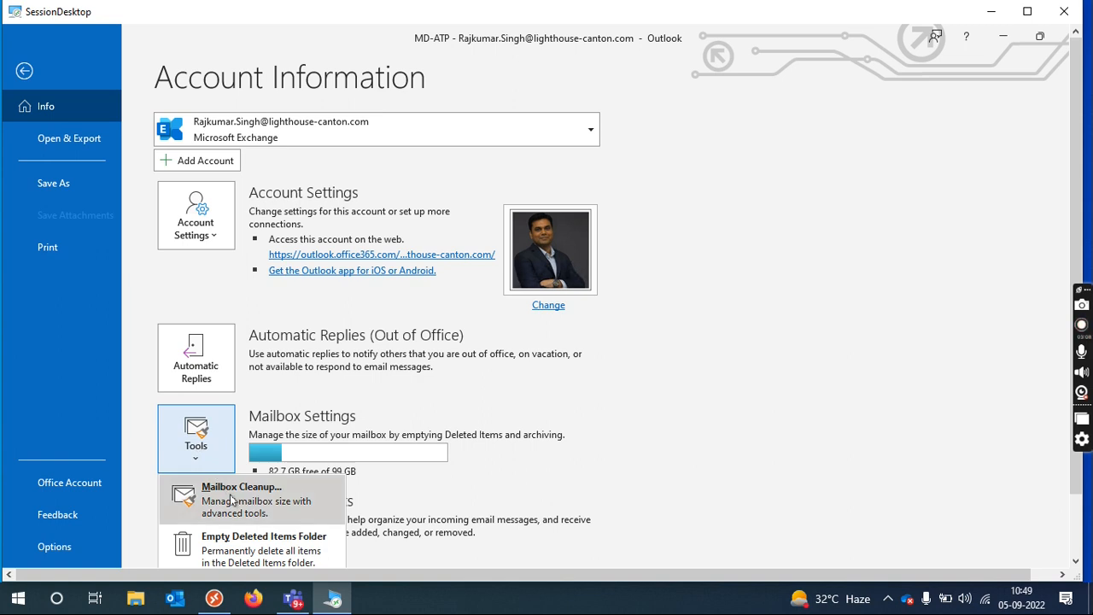
click(241, 499)
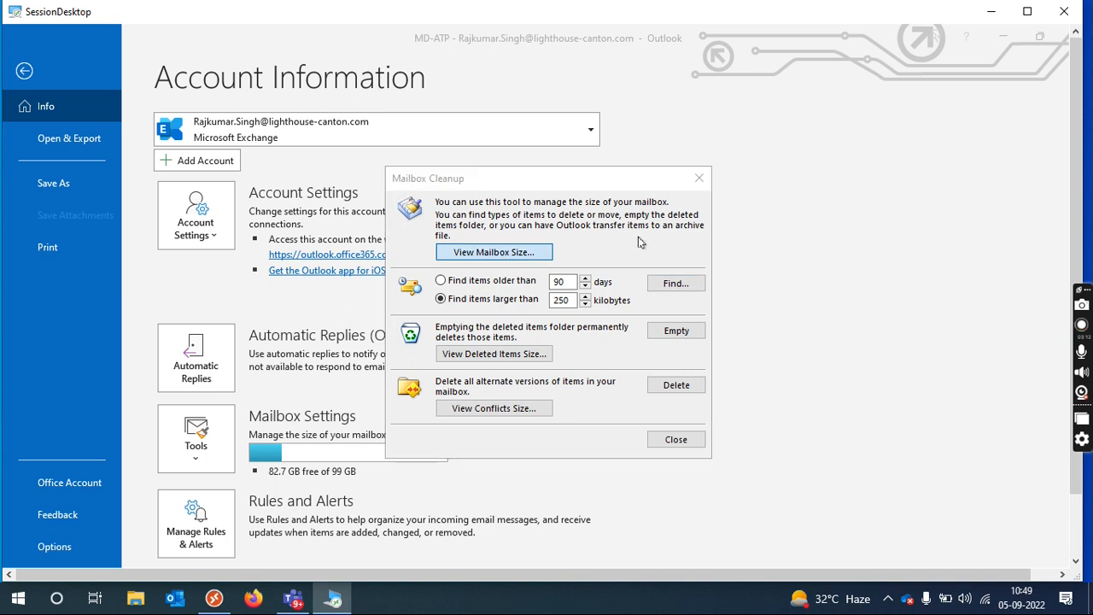
click(494, 251)
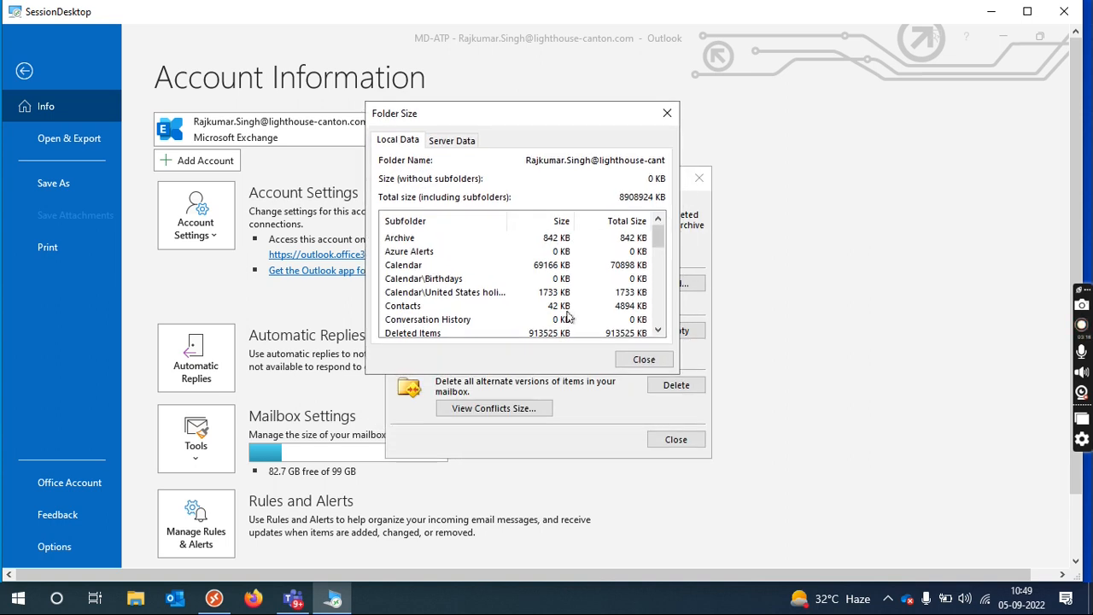
scroll(down, 3)
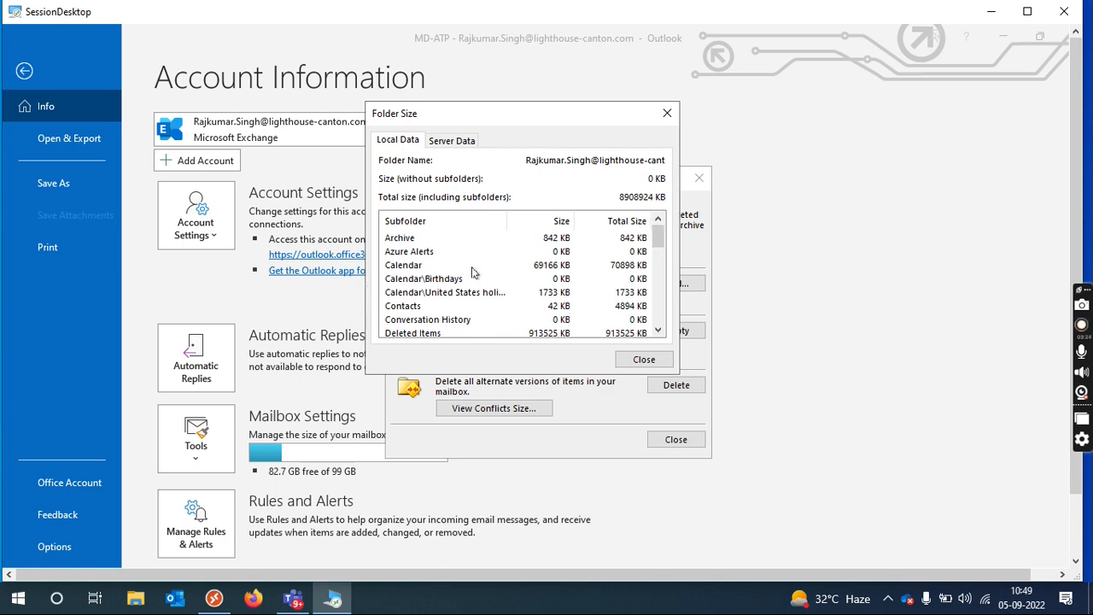
mouse_move(424, 338)
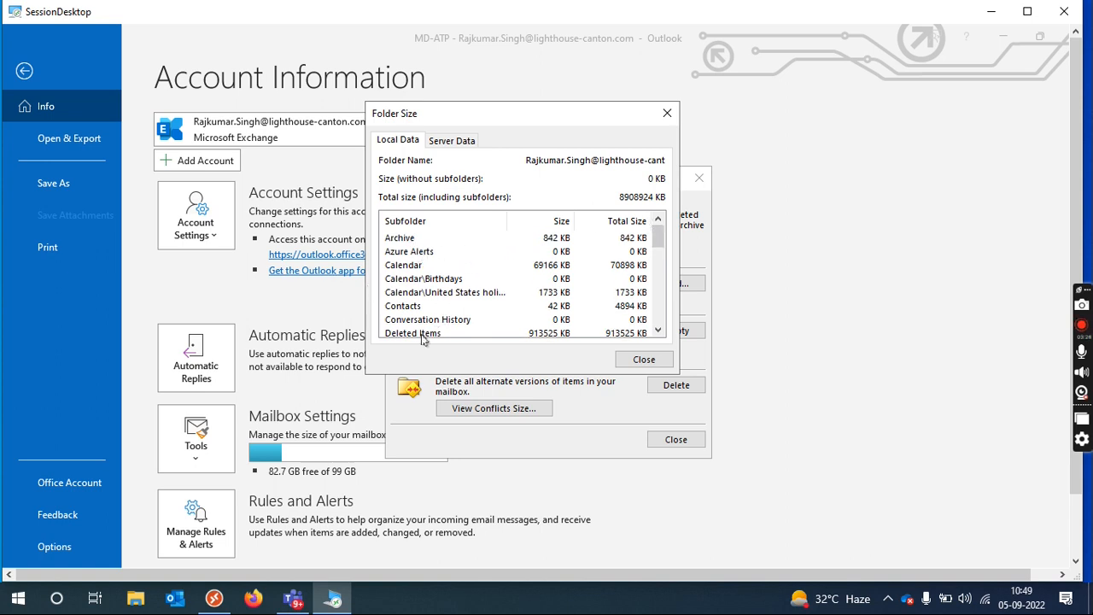
click(413, 333)
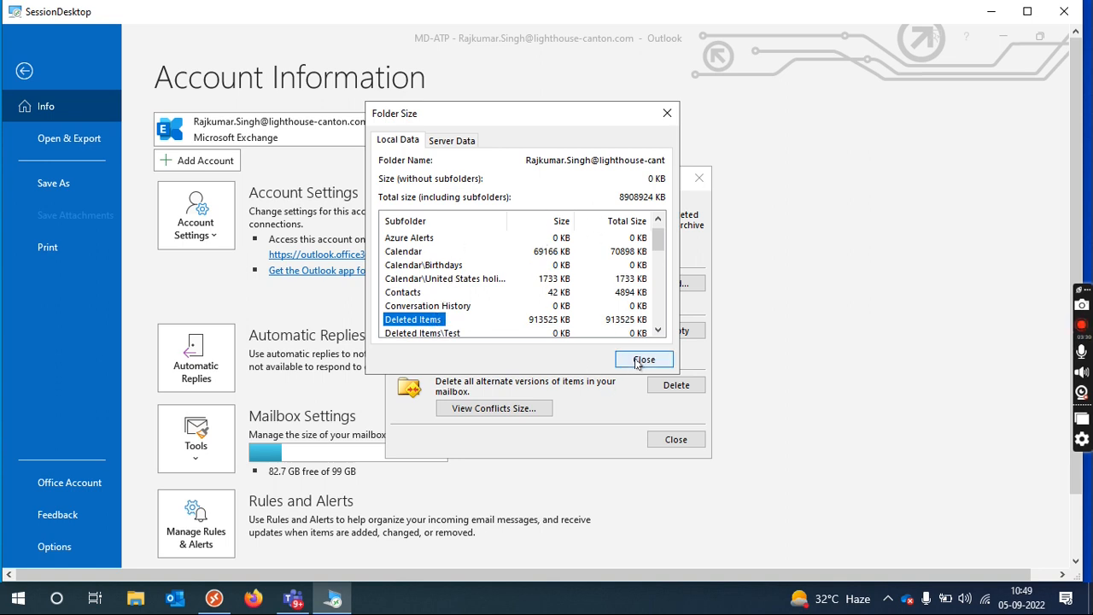
click(644, 359)
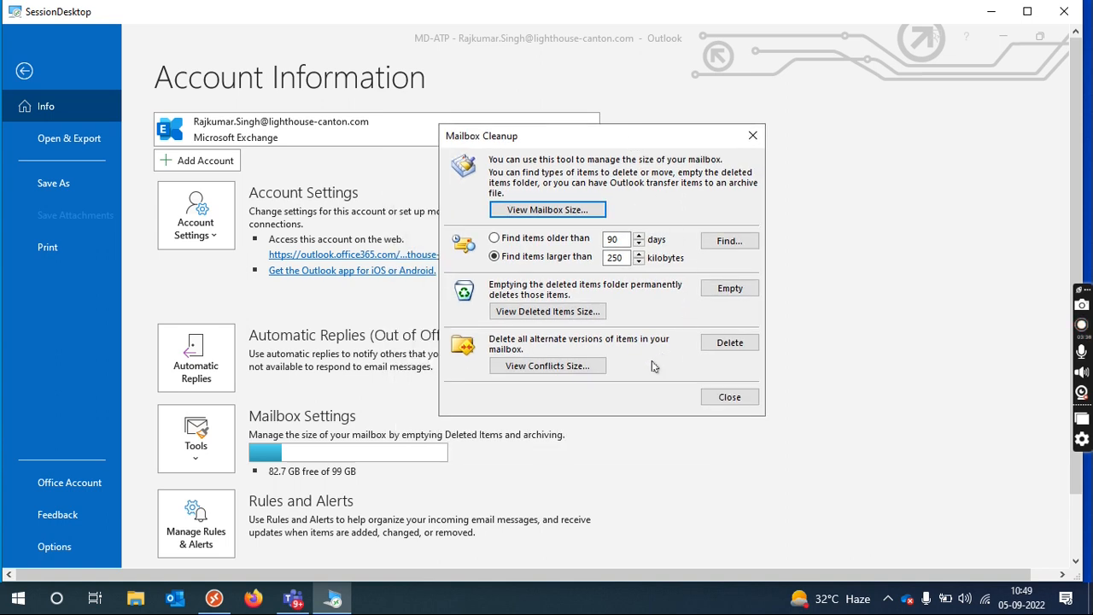
mouse_move(730, 397)
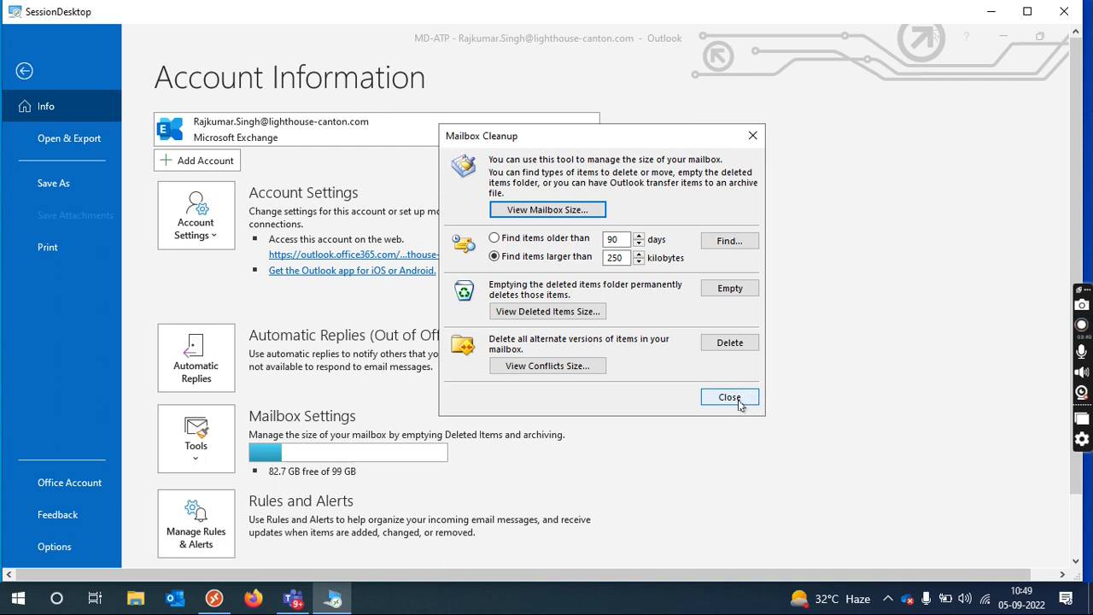
mouse_move(734, 400)
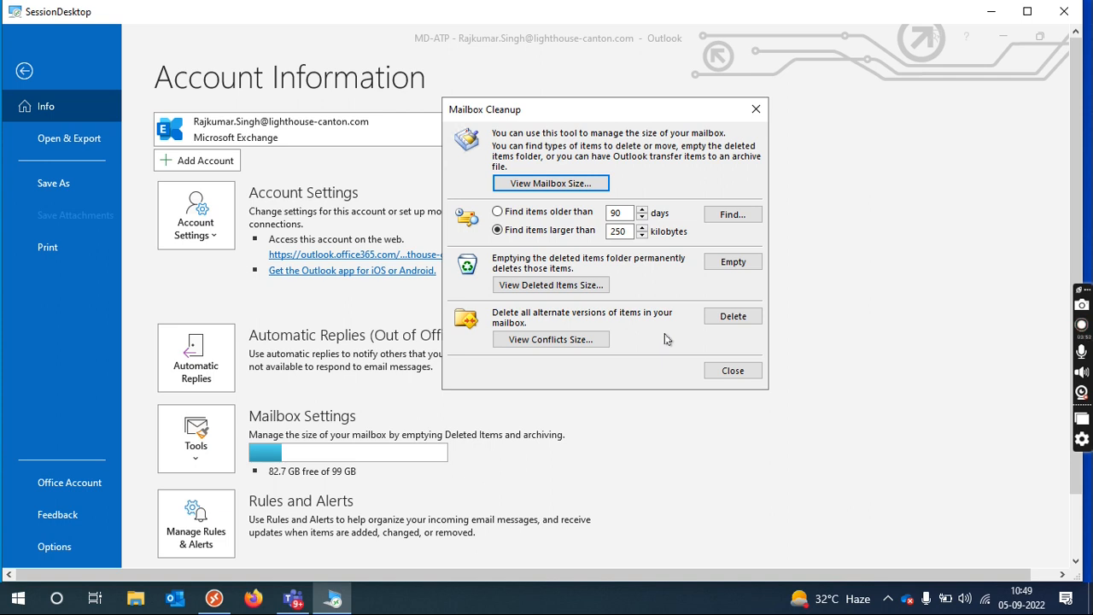
mouse_move(652, 331)
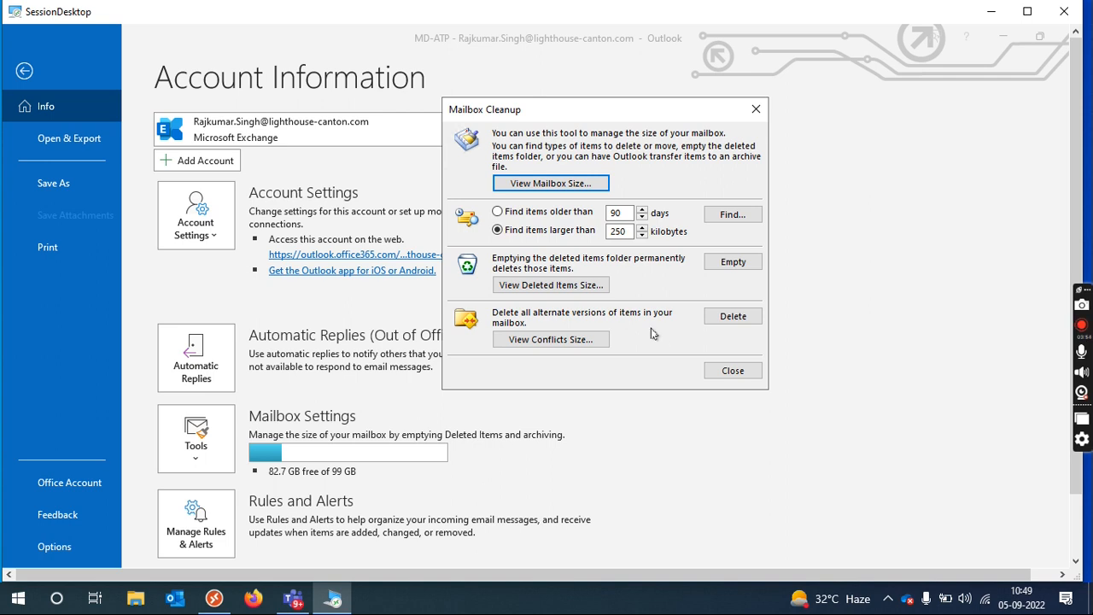